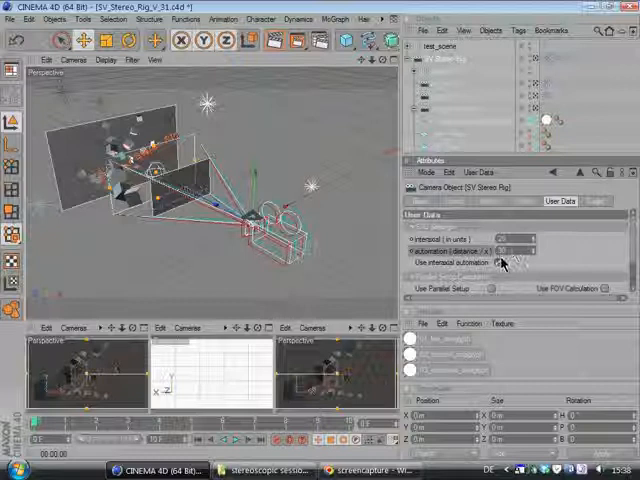
- Orbit the perspective viewport to view the stereo camera rig and its overlapping view volumes from above
left_click(498, 262)
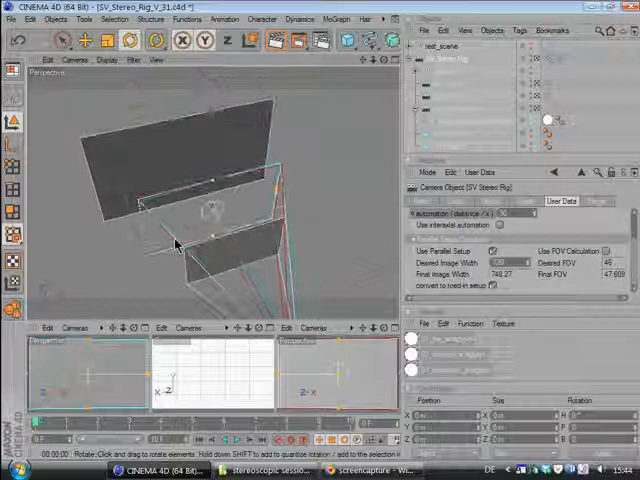
left_click_drag(180, 240, 220, 244)
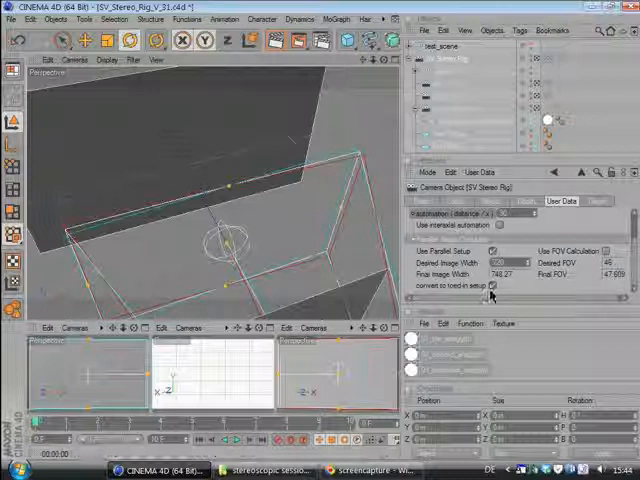